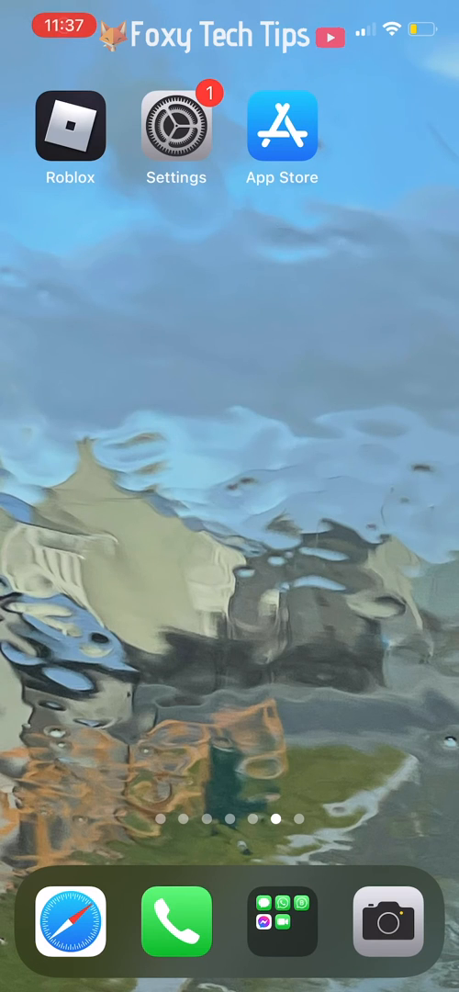
Step: Launch Roblox from the home screen and reach the More page of sections
click(69, 128)
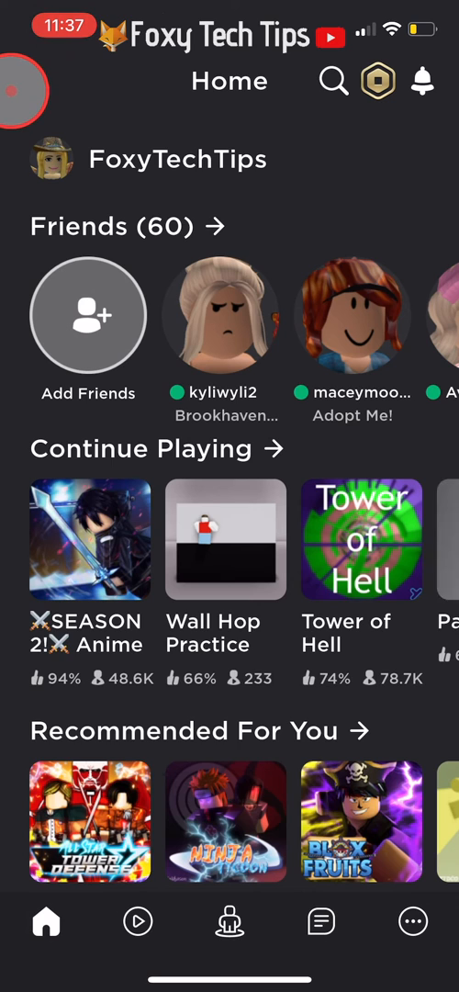
scroll(left, 3)
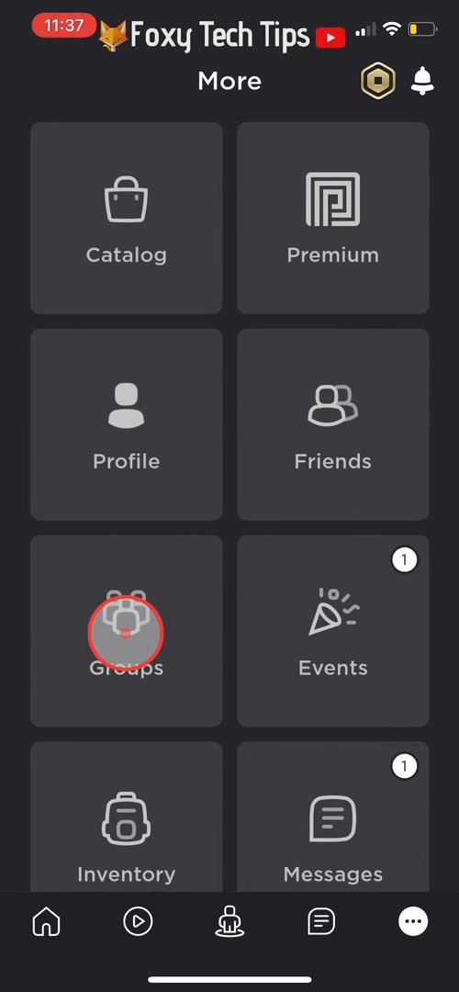
Step: Go to Groups and start a new group so the blank Create Group form shows
click(125, 628)
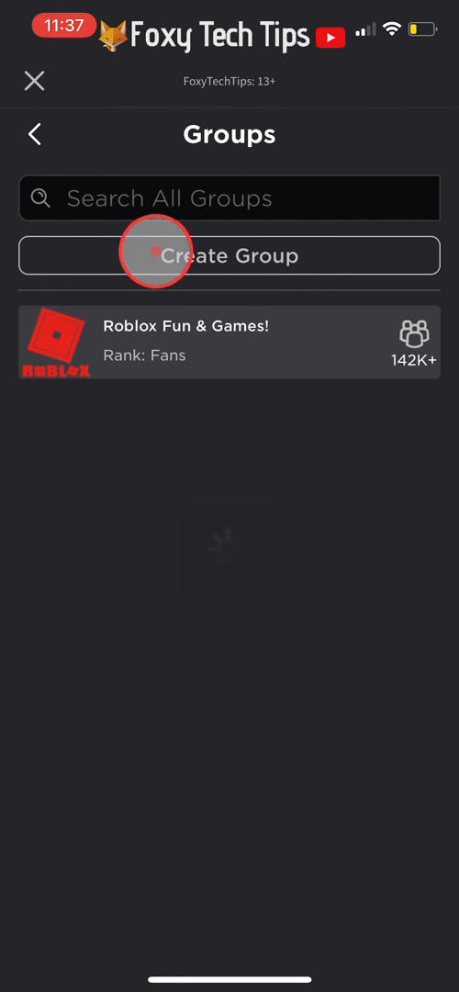
click(230, 255)
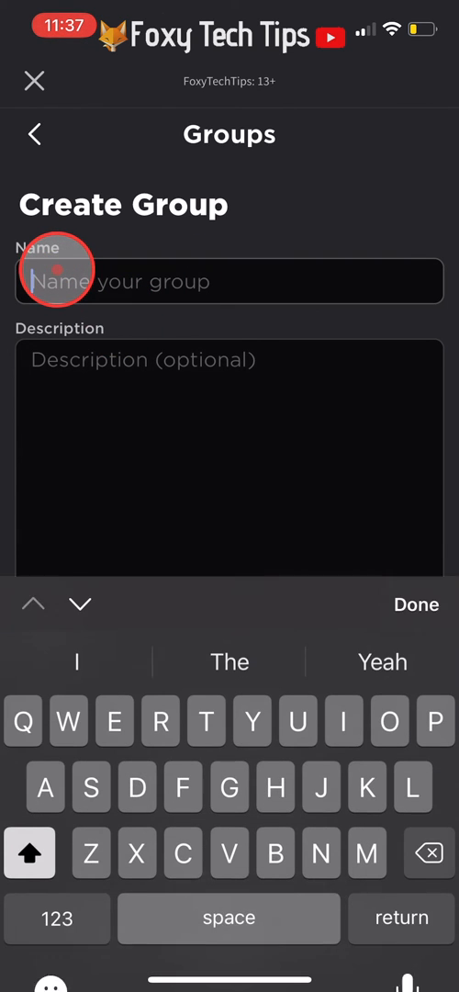
Step: Name the group 'Foxy Tech Tips' and describe it as 'Group for Foxy Tech Tips' viewers, adding an emoji
text(Foxy Tech Tips)
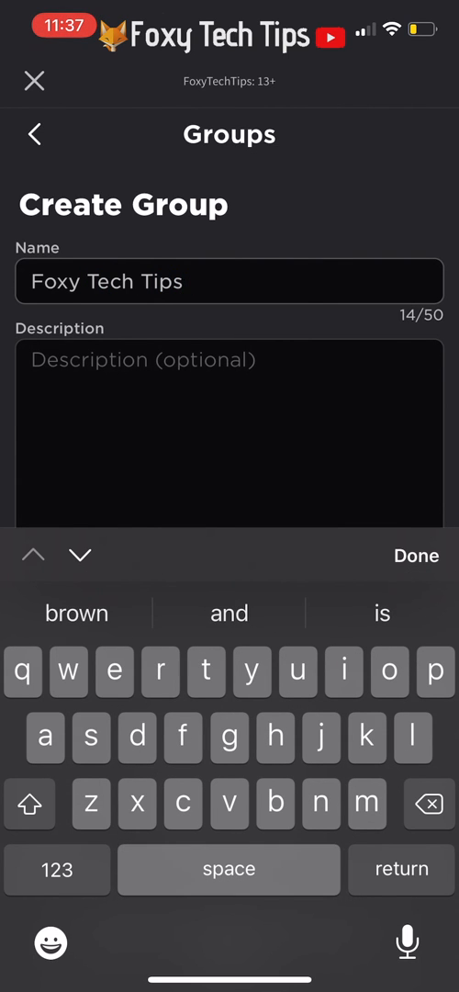
click(51, 945)
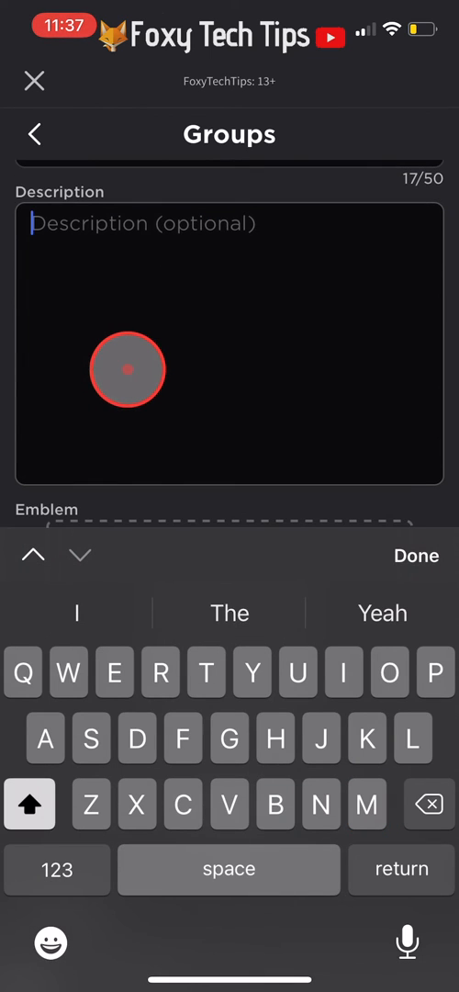
text(Group for viewers of)
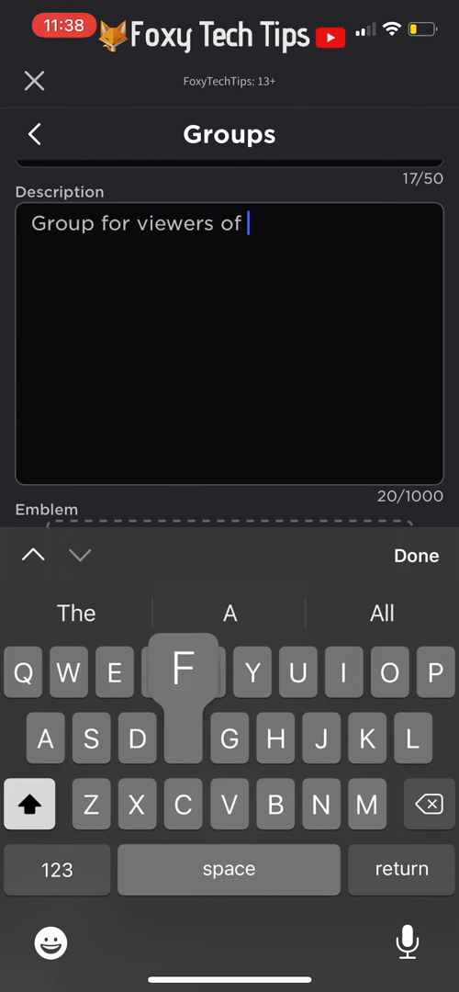
text(Foxy Text)
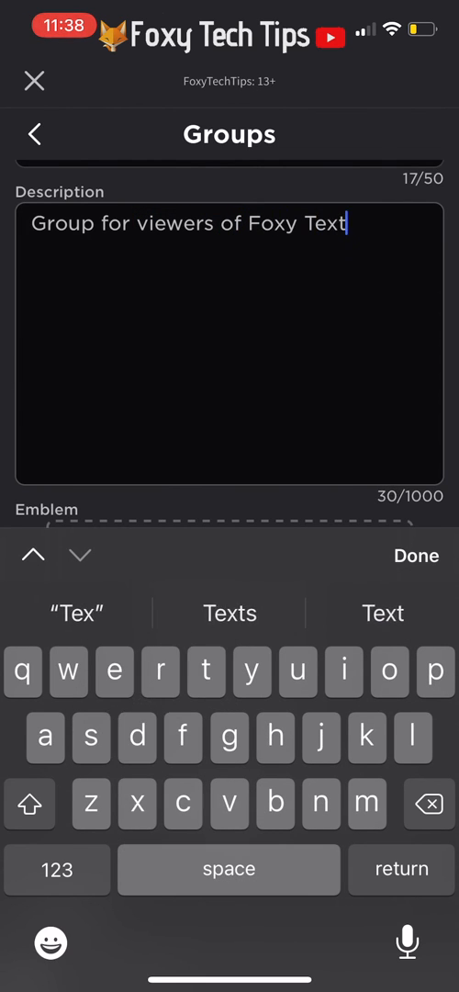
key(backspace)
text(ch Tips)
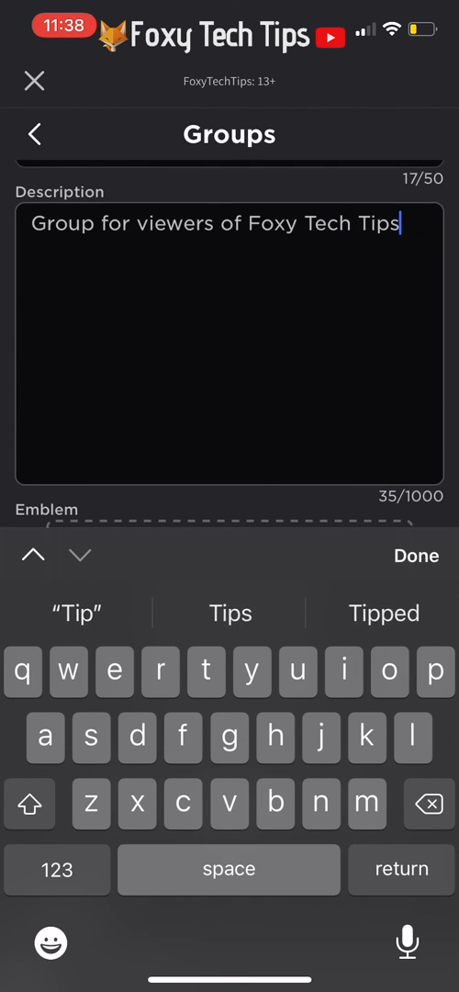
click(51, 945)
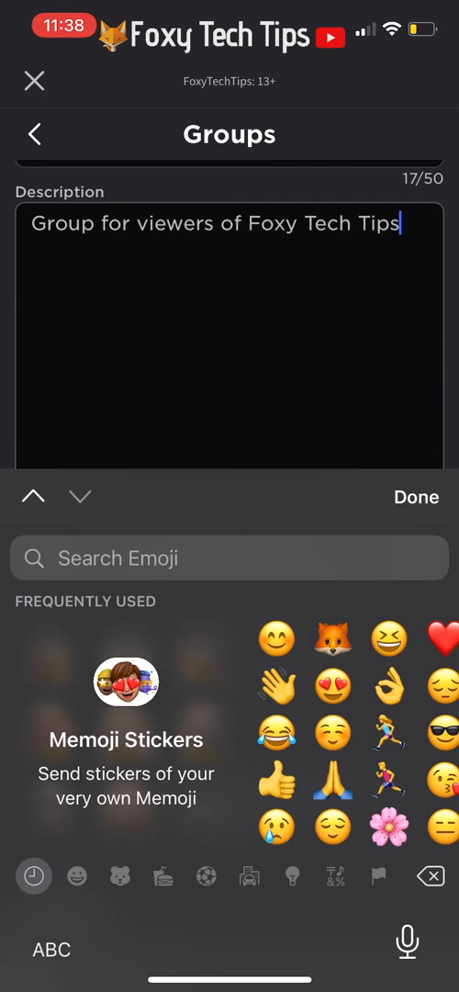
scroll(down, 3)
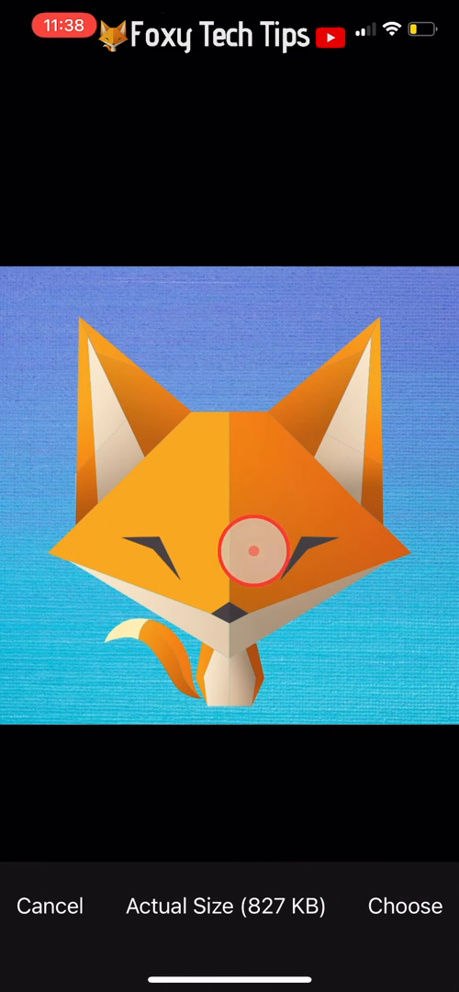
Step: Use the fox picture as the group emblem and set it to Anyone Can Join
click(408, 908)
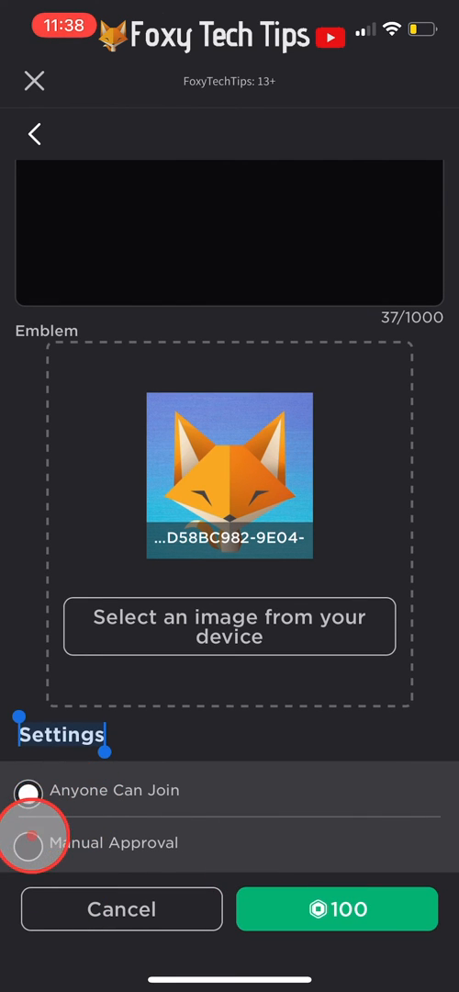
click(28, 790)
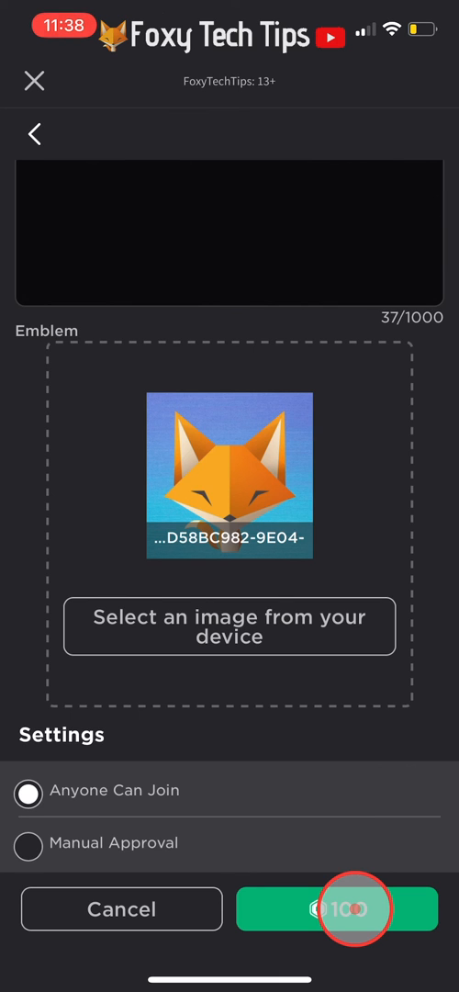
Step: Attempt the 100 Robux group purchase, which is rejected for insufficient Robux
click(338, 909)
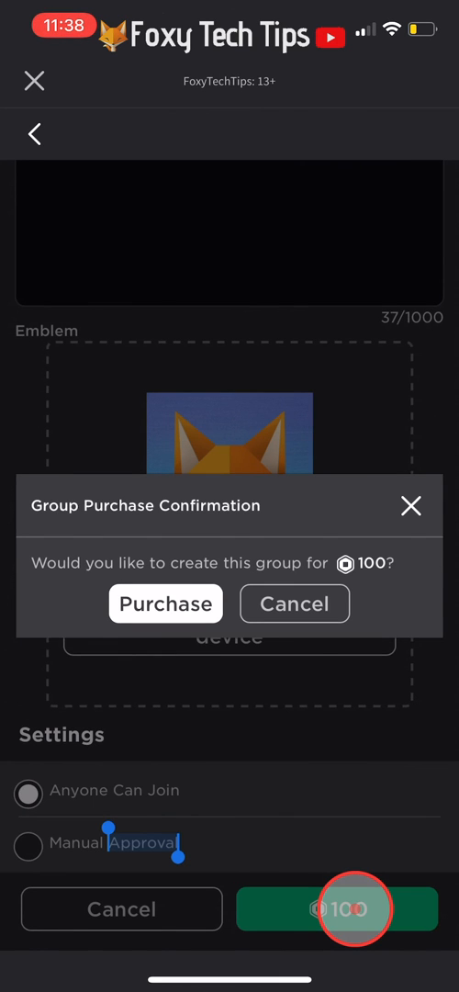
click(166, 602)
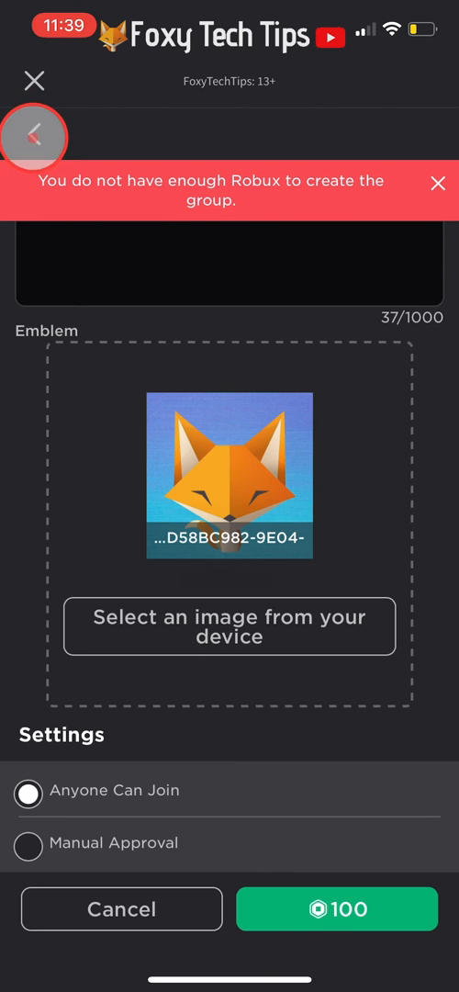
Step: Leave the form and check the Robux balance to get more before refilling it
click(35, 136)
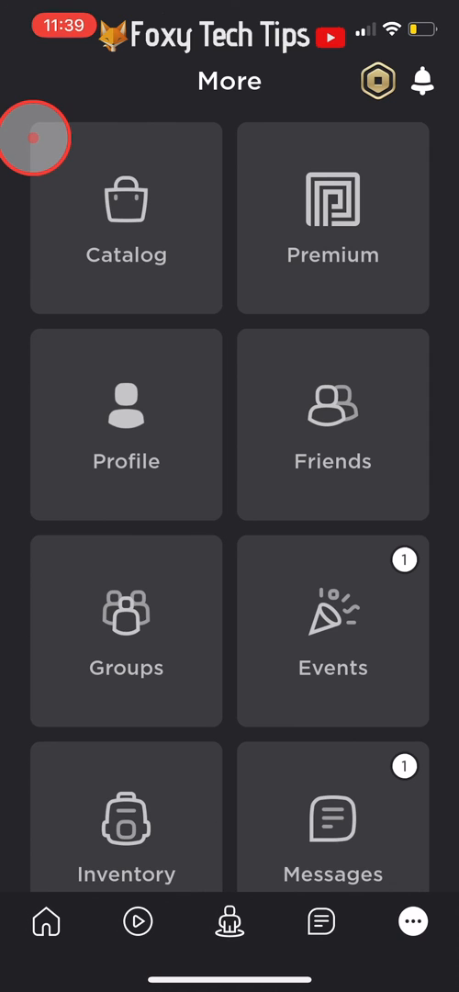
mouse_move(368, 199)
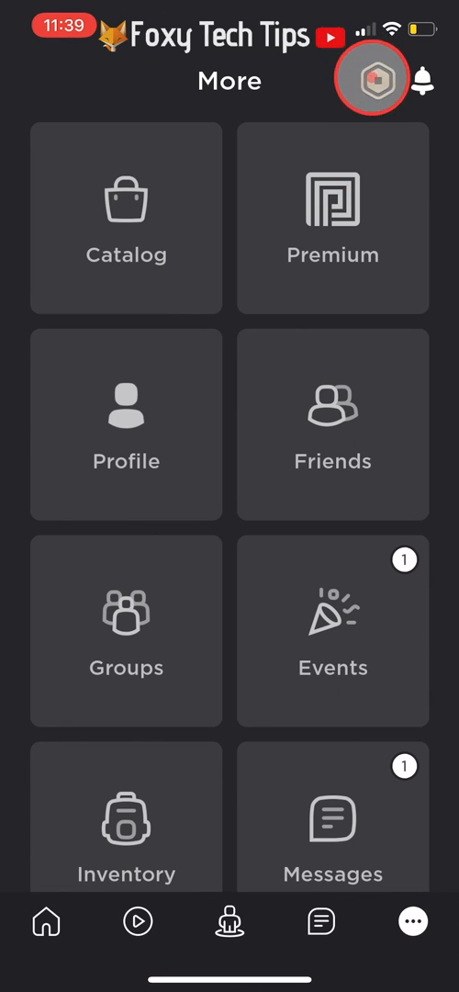
click(371, 79)
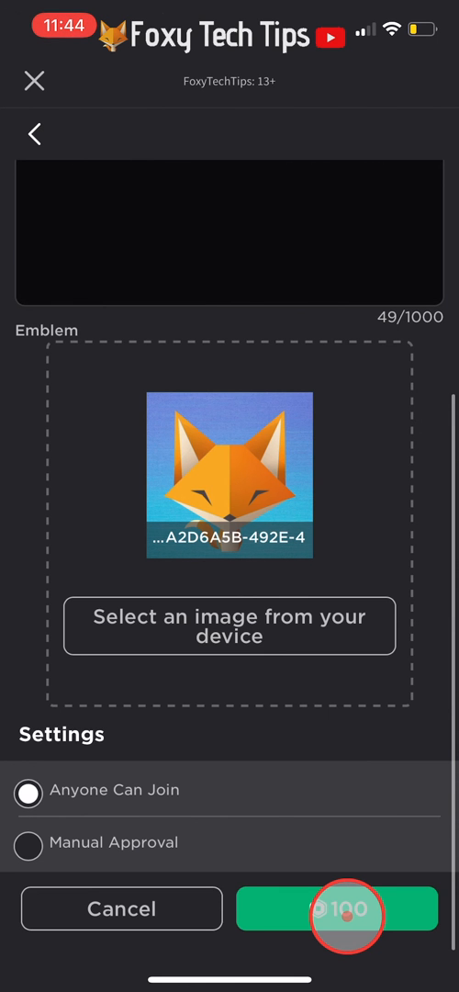
Step: Buy the group for 100 Robux, then view its Affiliates and About details
click(338, 907)
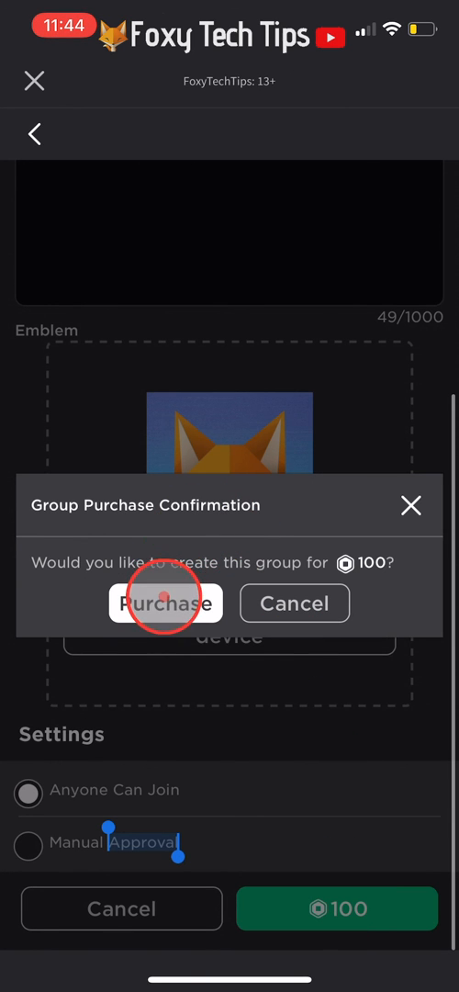
click(165, 603)
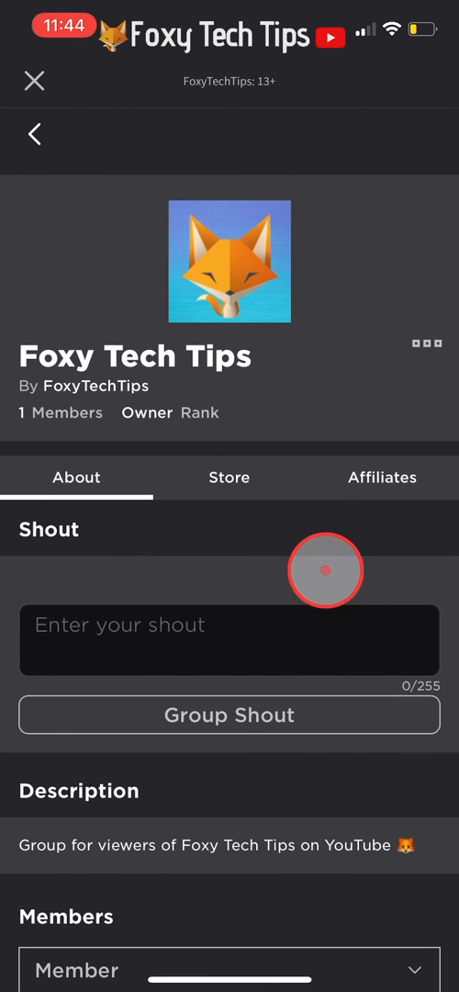
click(383, 478)
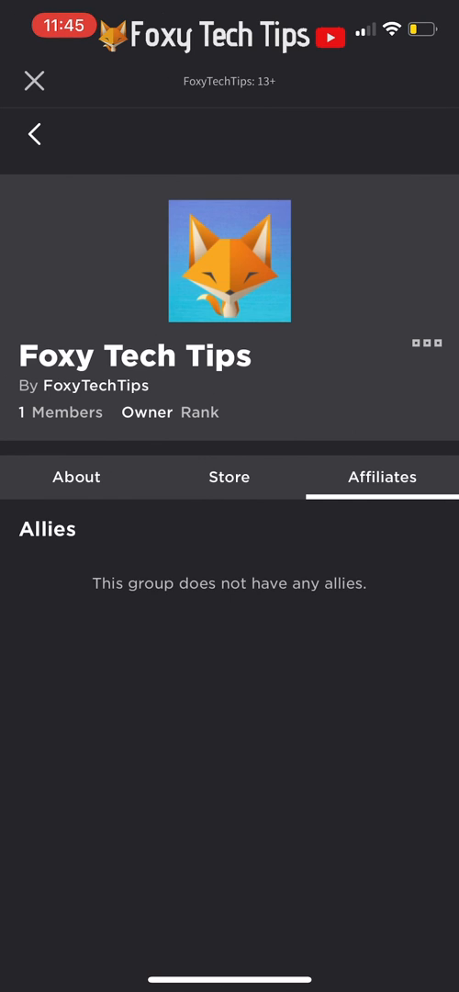
click(426, 342)
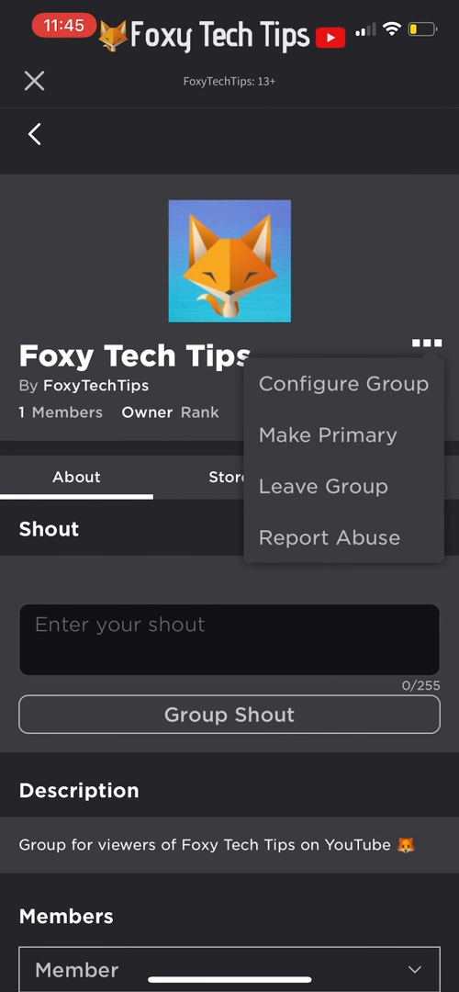
Step: Open Configure Group for Foxy Tech Tips and switch to its Settings section
click(331, 384)
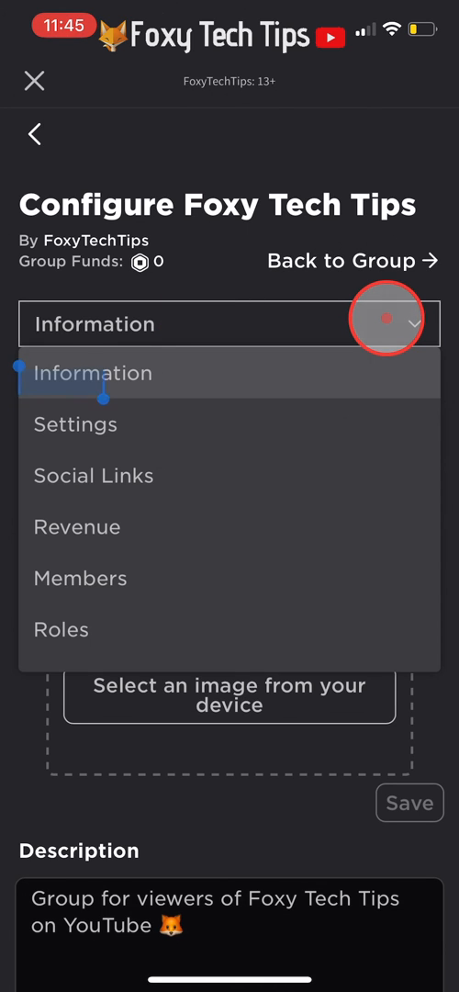
mouse_move(268, 360)
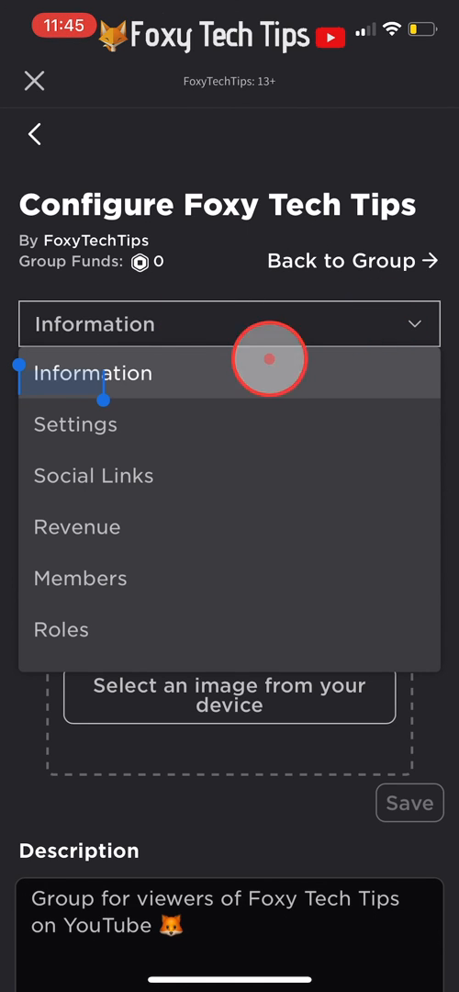
click(75, 423)
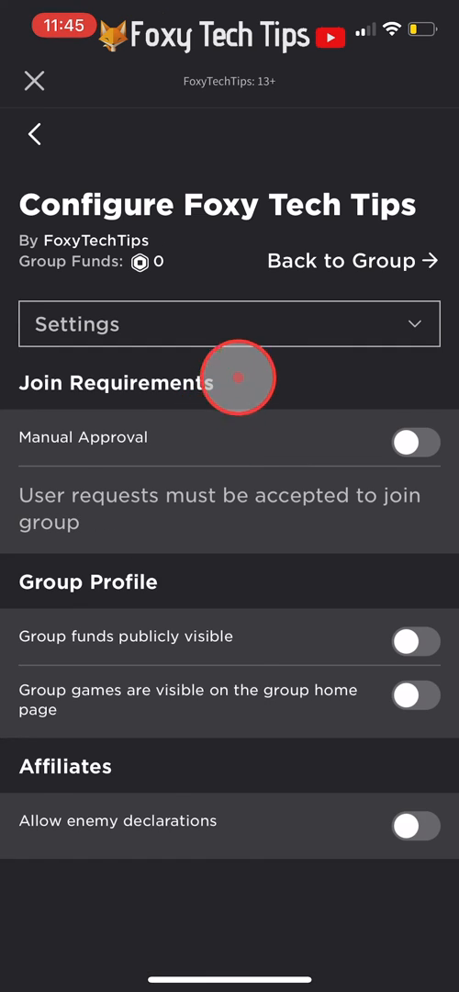